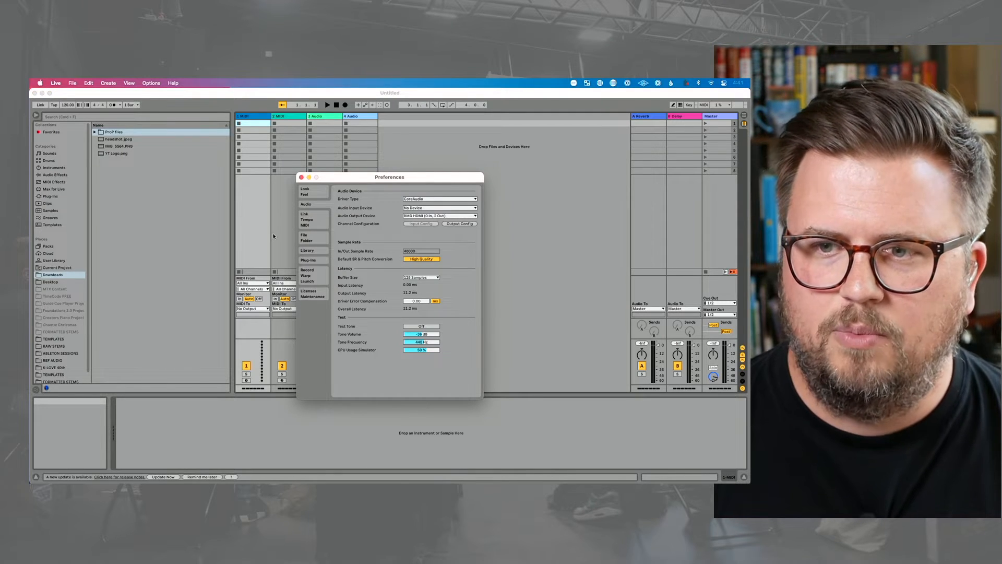
# Enable Track input for the STUDIOLOGIC-MD port in the MIDI preferences
pyautogui.click(305, 222)
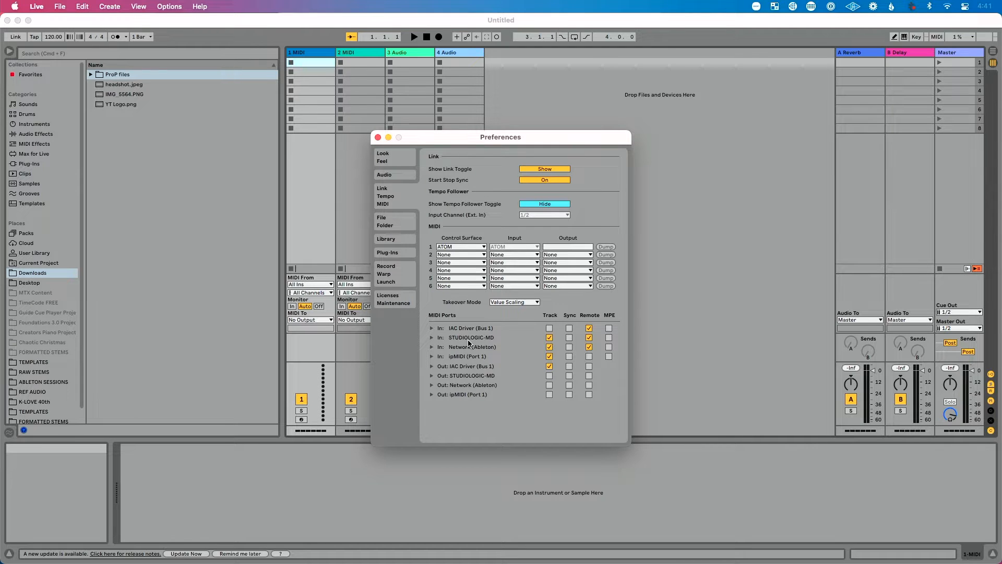
pyautogui.click(548, 337)
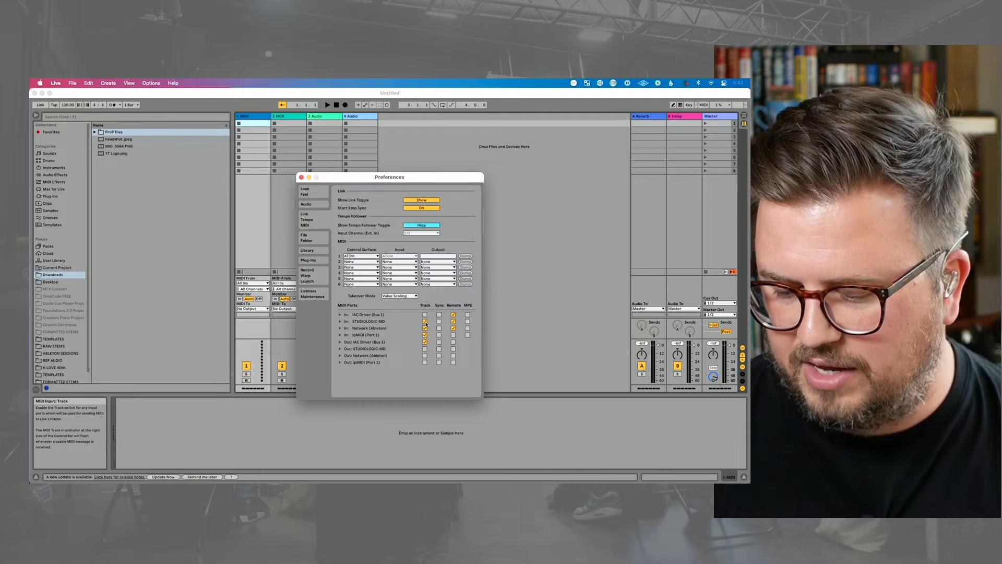
# Close Preferences and insert MIDI tracks via Create menu and Cmd+Shift+T, giving four MIDI tracks
pyautogui.click(302, 177)
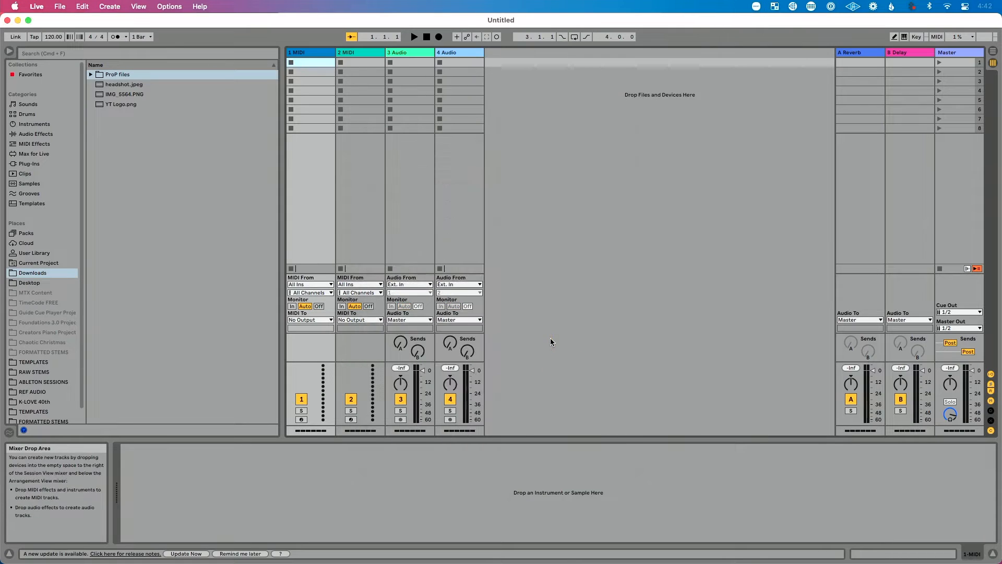
pyautogui.click(312, 62)
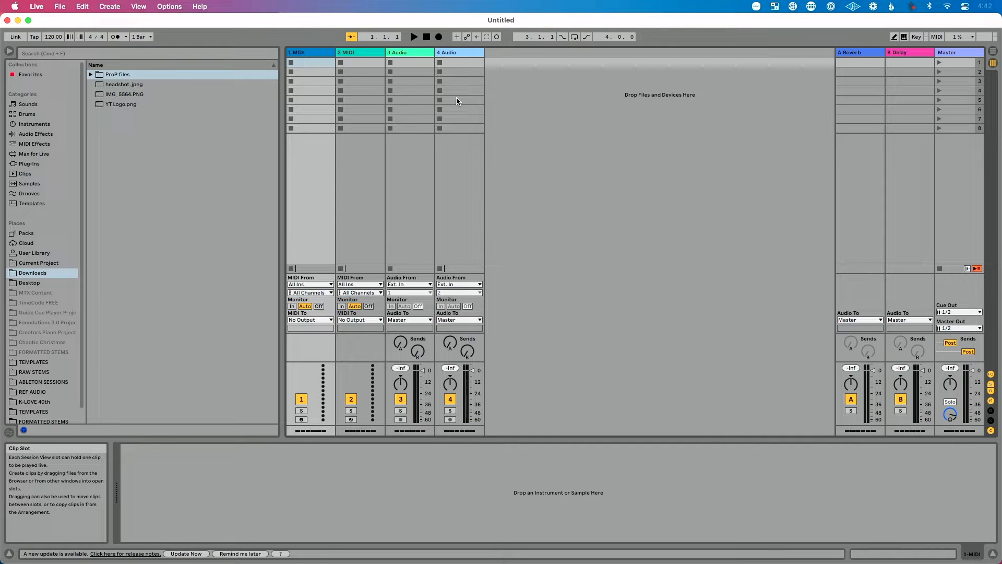
pyautogui.click(109, 6)
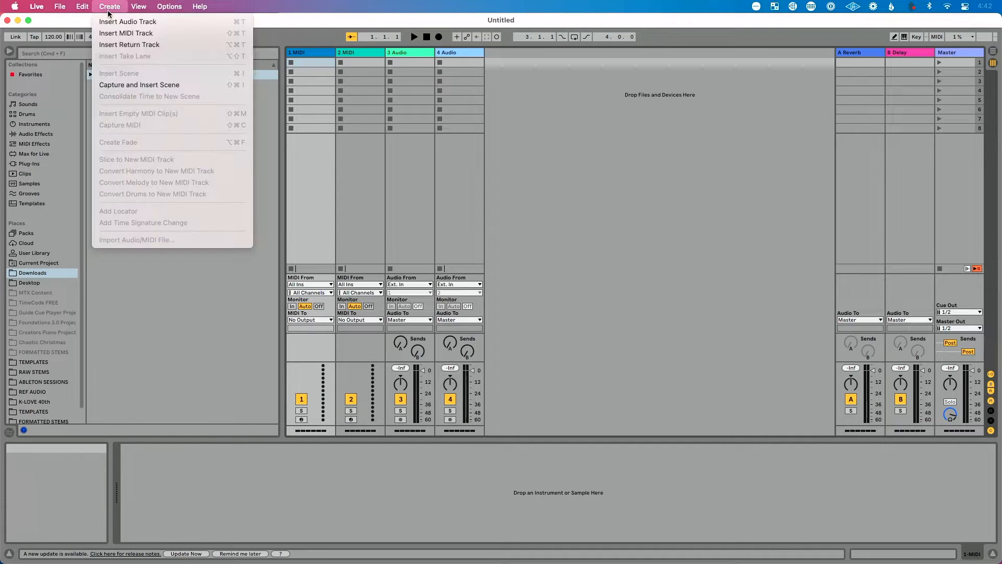
pyautogui.moveTo(127, 32)
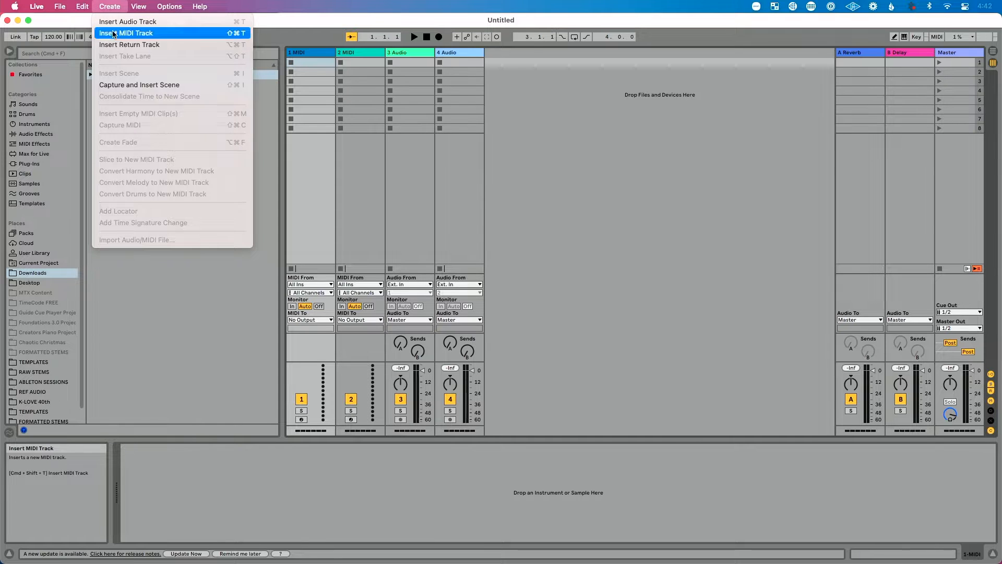
pyautogui.click(127, 33)
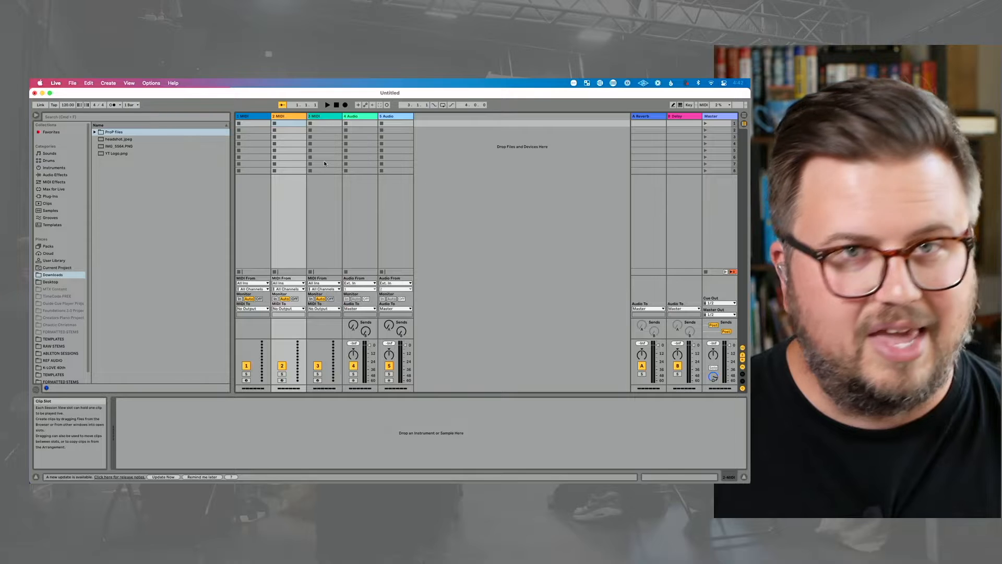
pyautogui.press('cmd+shift+t')
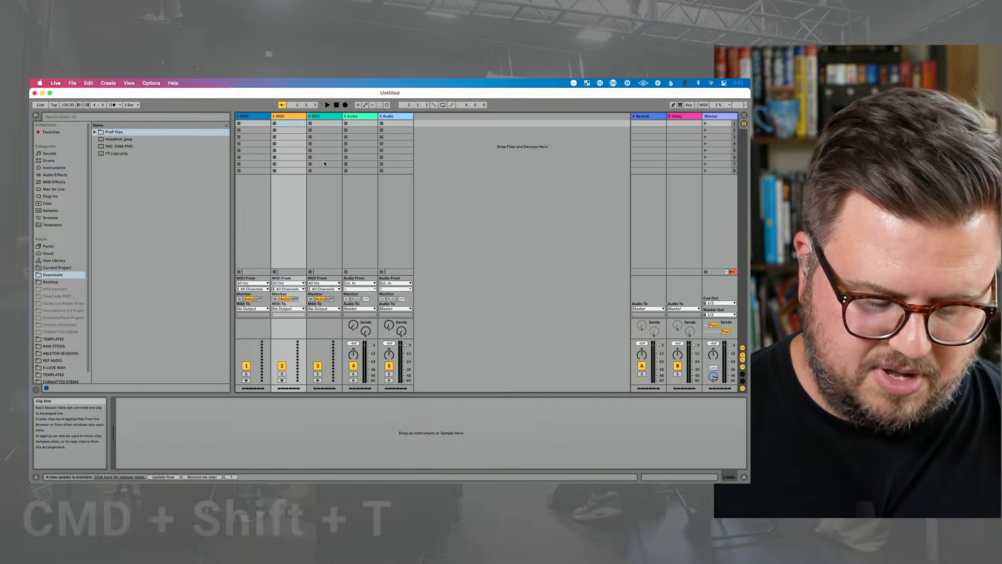
pyautogui.press('cmd+shift+t')
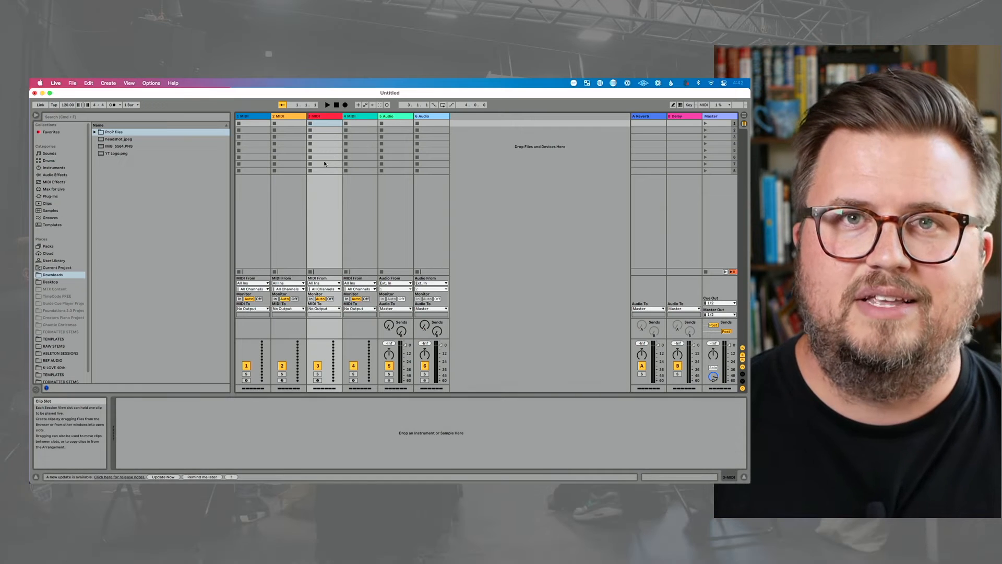
pyautogui.press('ctrl+shift+t')
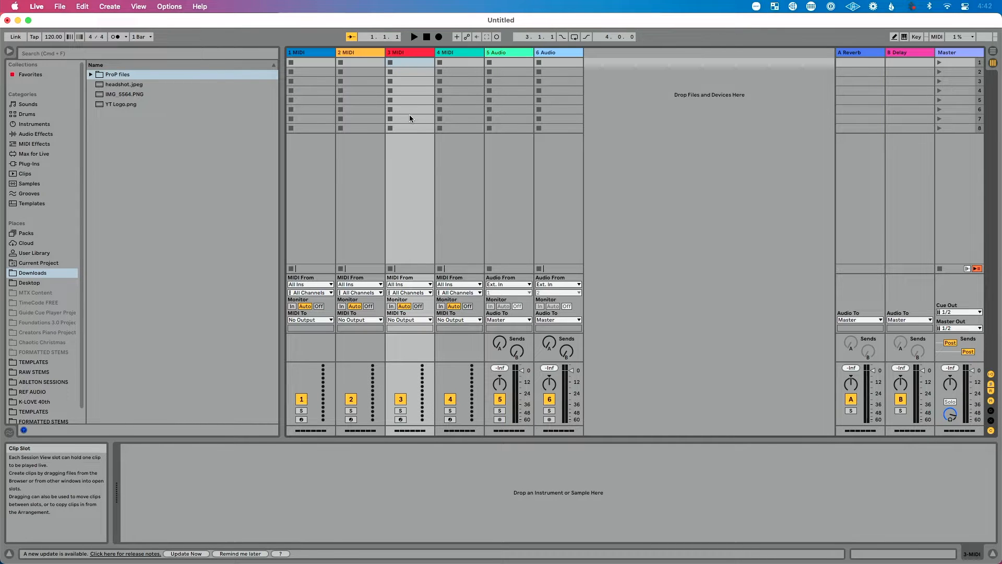
# Re-show the browser and expand the Piano & Keys folder under Sounds
pyautogui.click(9, 54)
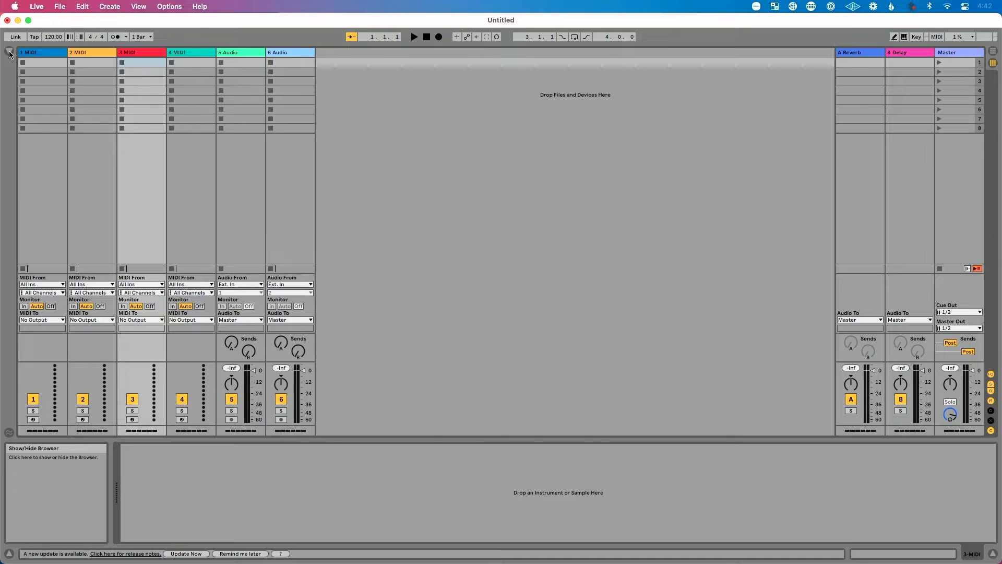
pyautogui.click(10, 54)
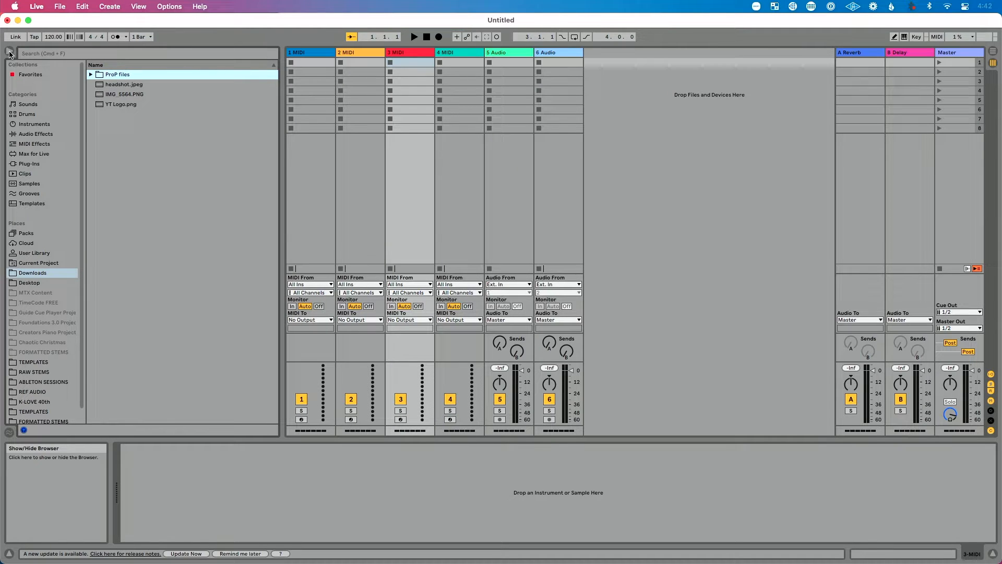
pyautogui.click(28, 103)
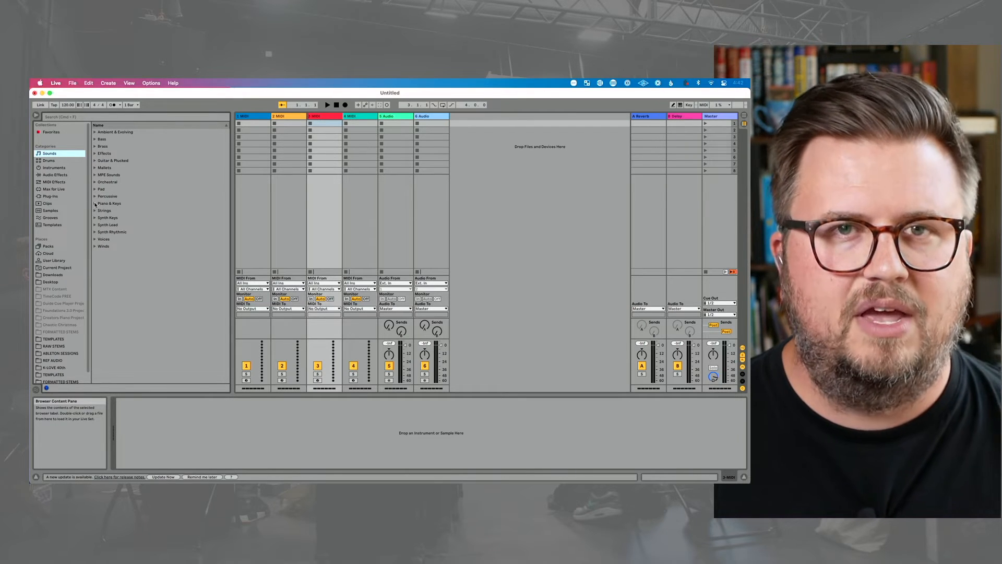
pyautogui.click(109, 203)
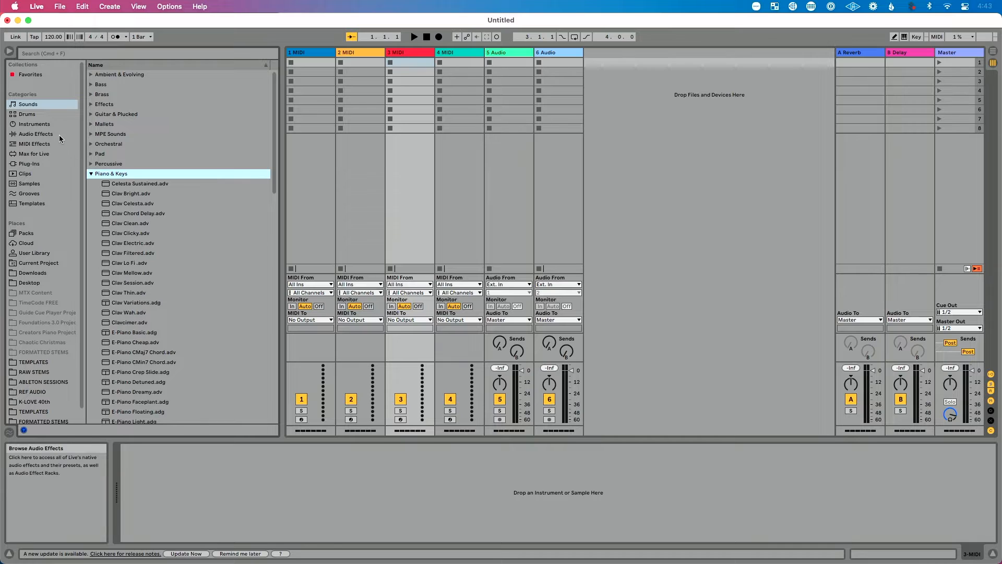
# Switch the browser to Instruments and expand the Wavetable preset folder
pyautogui.click(33, 123)
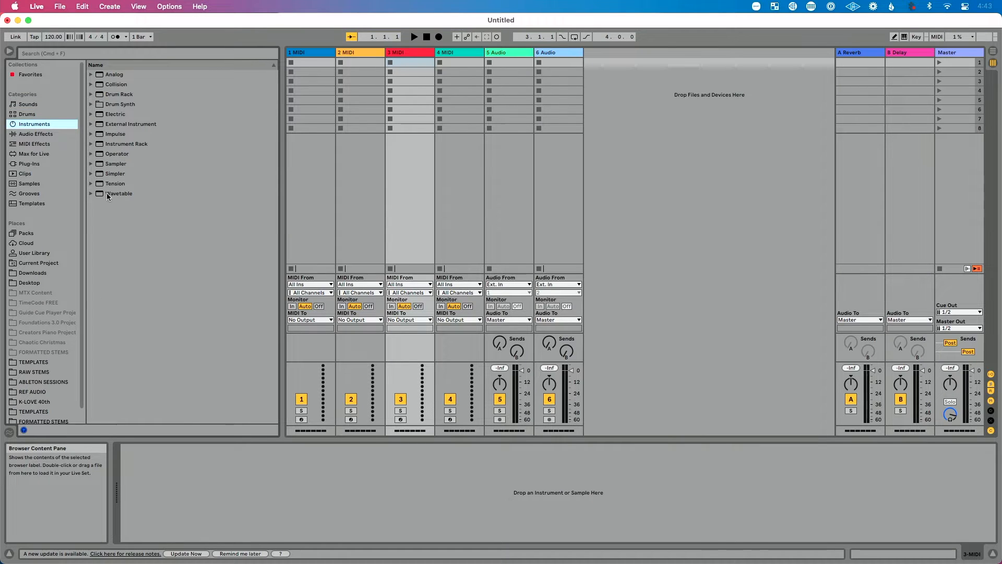
pyautogui.click(91, 193)
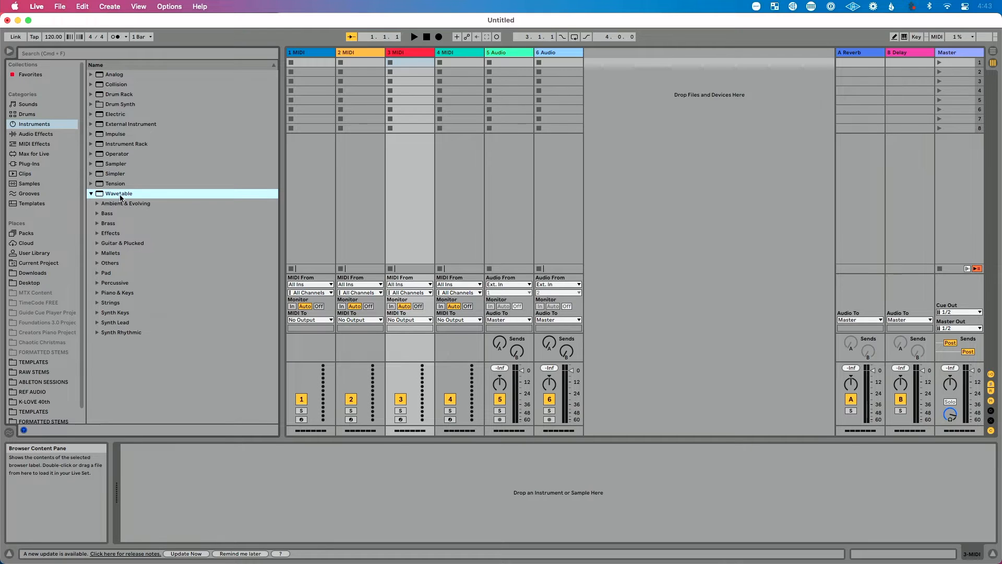
pyautogui.moveTo(109, 208)
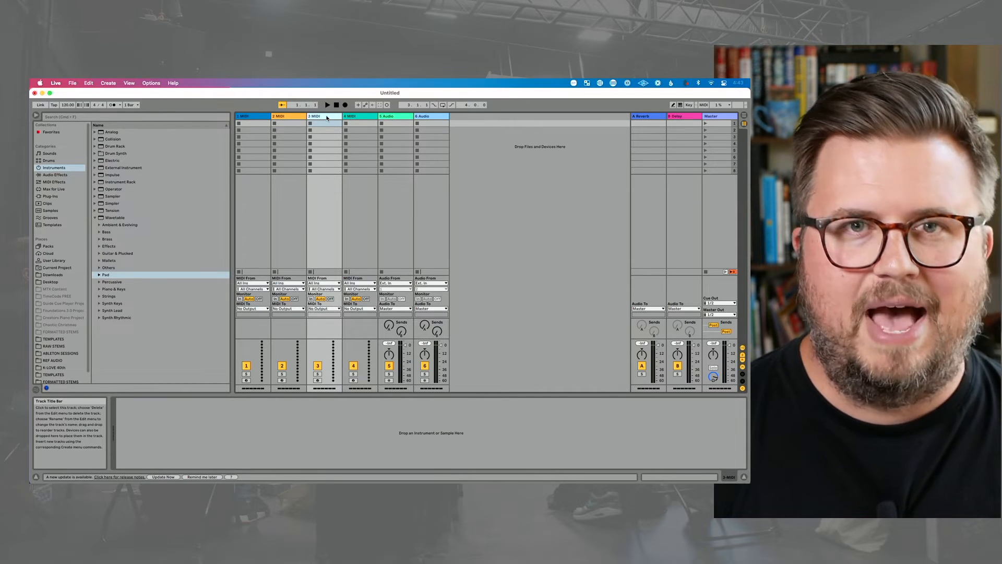
# Search the browser for 'pad' and load 5ths Glass Motion Pad onto track 3
pyautogui.press('cmd+f')
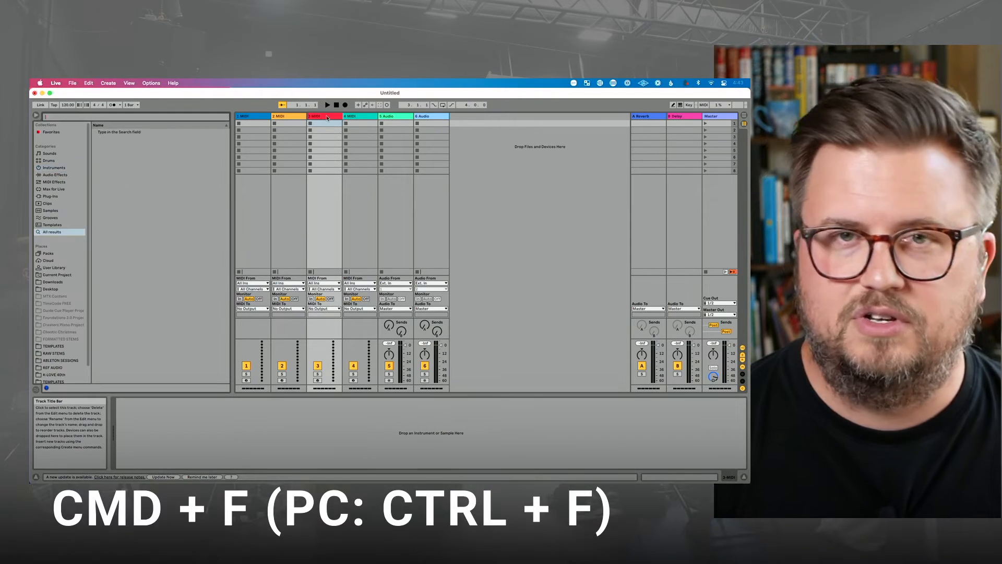
pyautogui.write('pad')
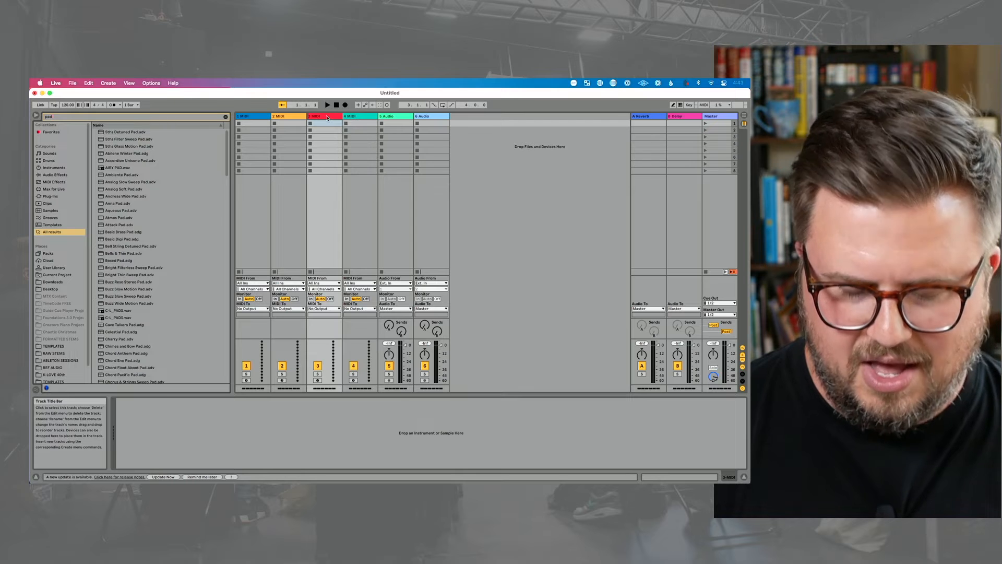
pyautogui.click(127, 146)
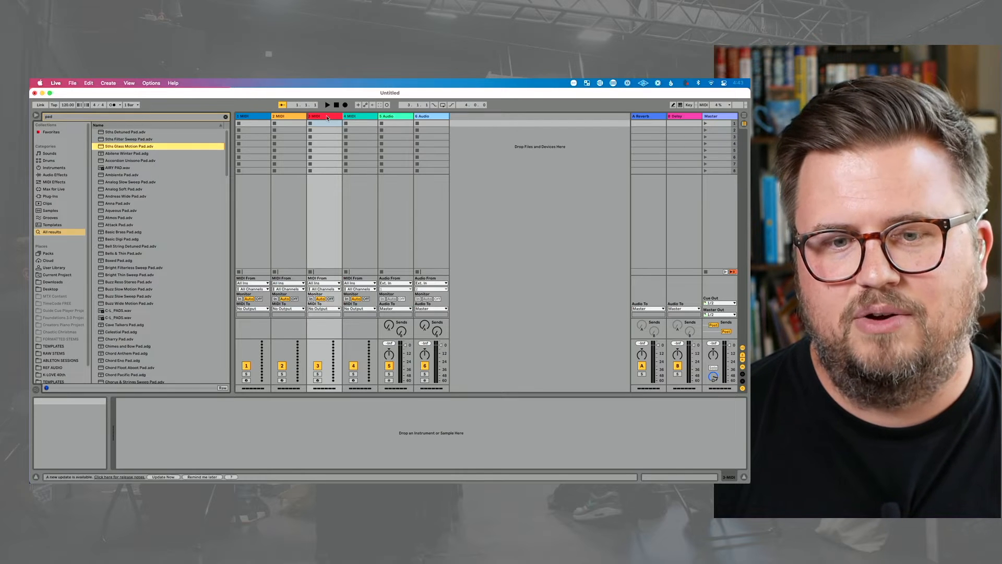
pyautogui.click(132, 161)
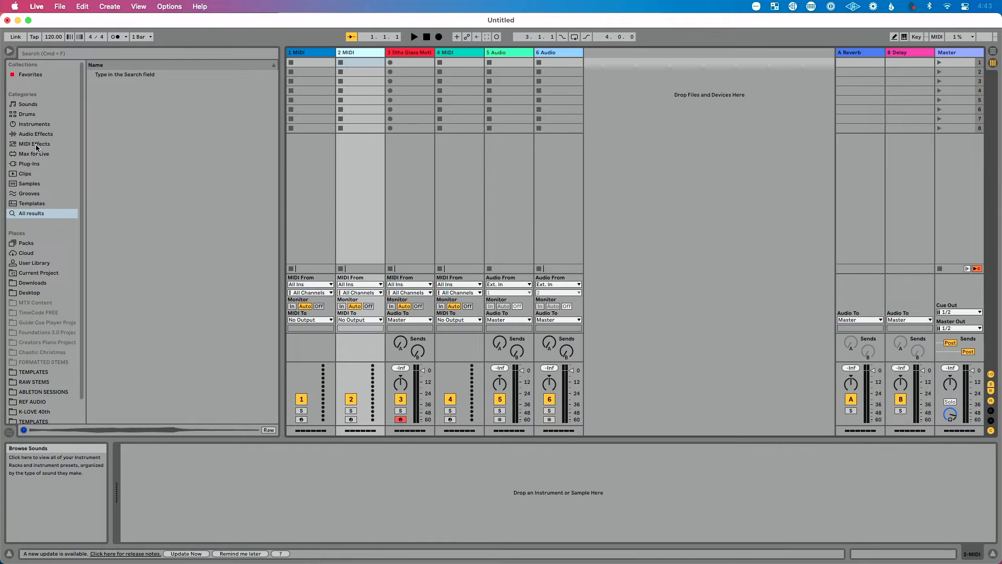
# Load Grand Piano.adg from Piano & Keys onto MIDI tracks 1 and 2
pyautogui.click(27, 104)
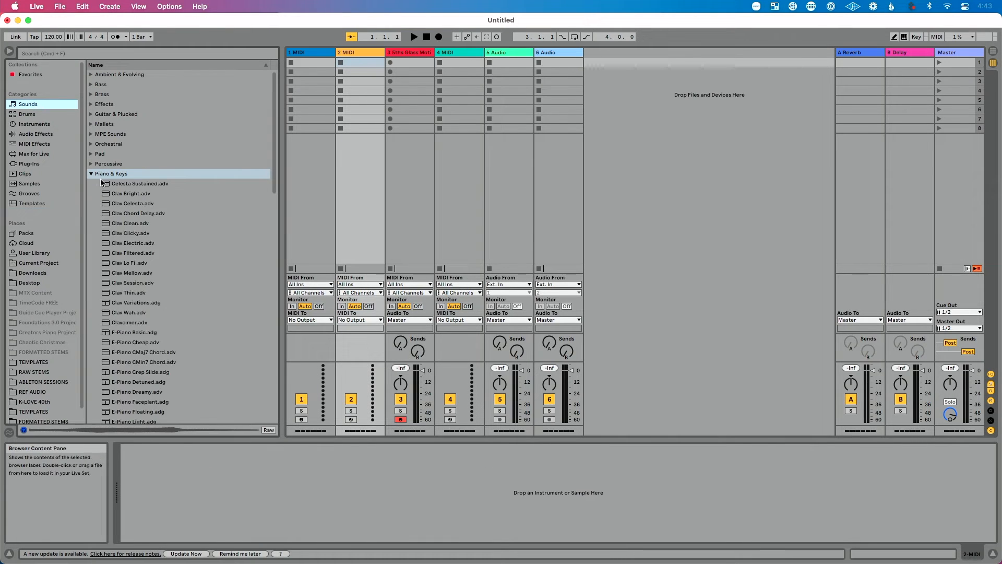
pyautogui.scroll(-3)
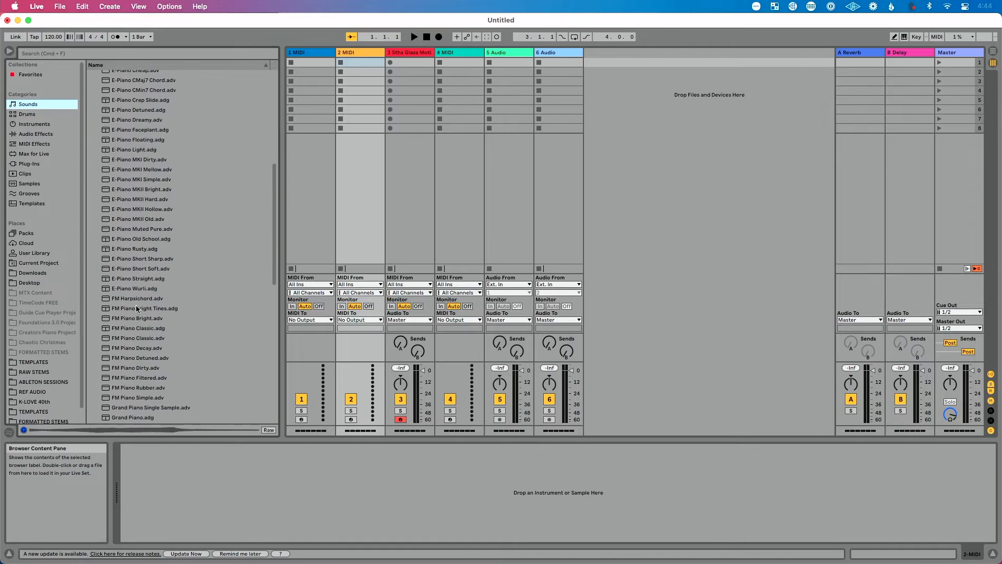
pyautogui.scroll(-3)
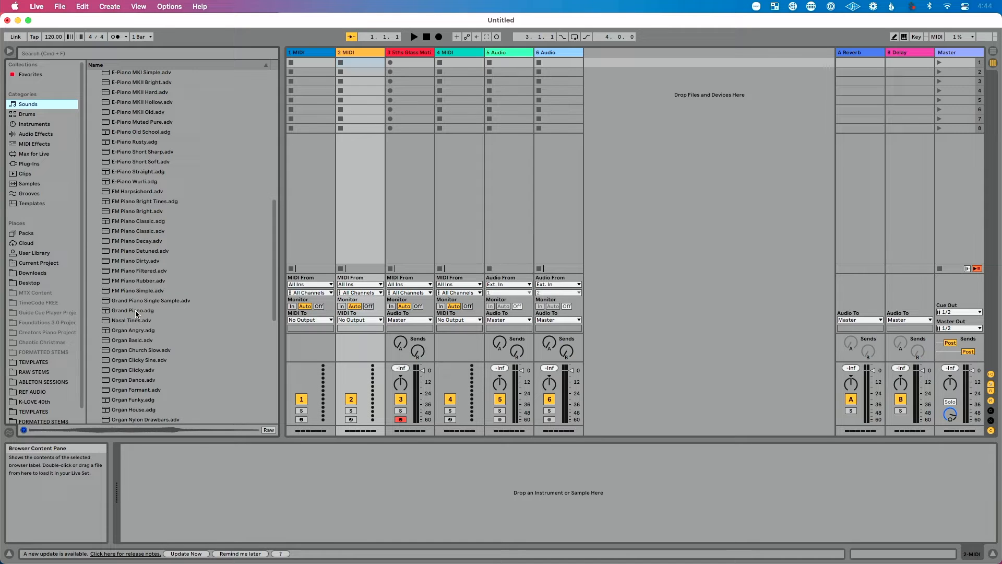
pyautogui.click(133, 310)
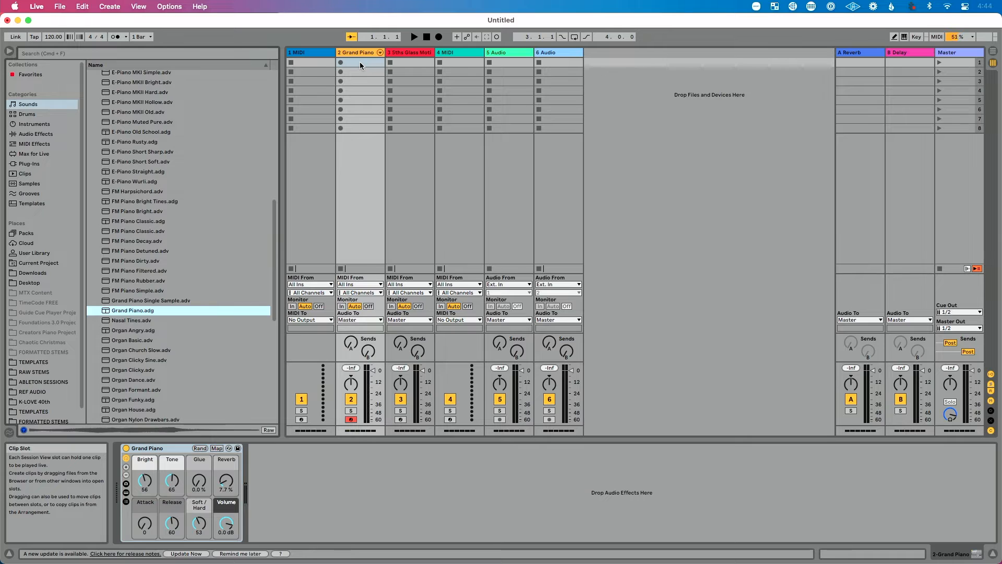
pyautogui.click(300, 52)
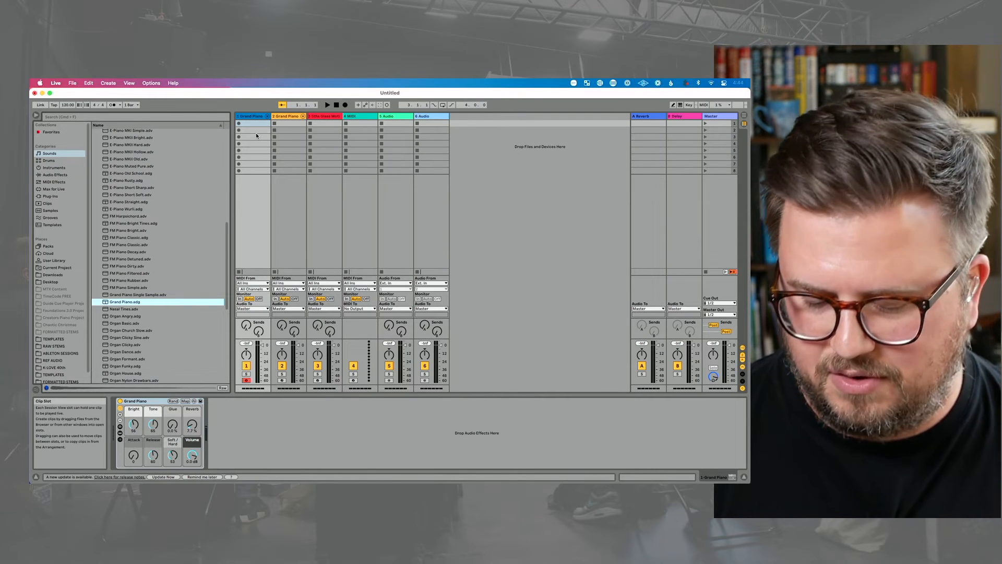
# Record a piano part into track 1's first clip slot and stop recording
pyautogui.click(246, 123)
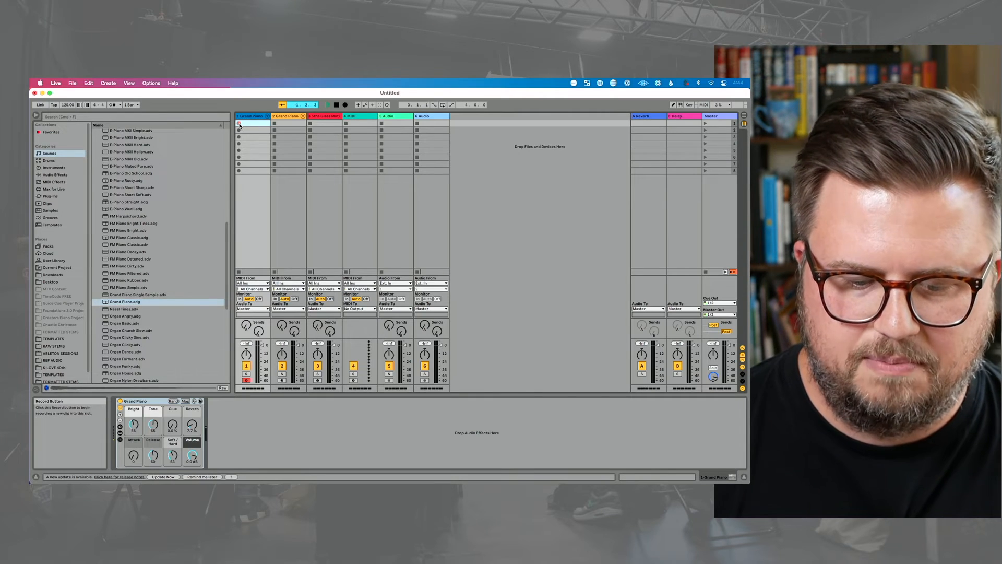
pyautogui.click(238, 123)
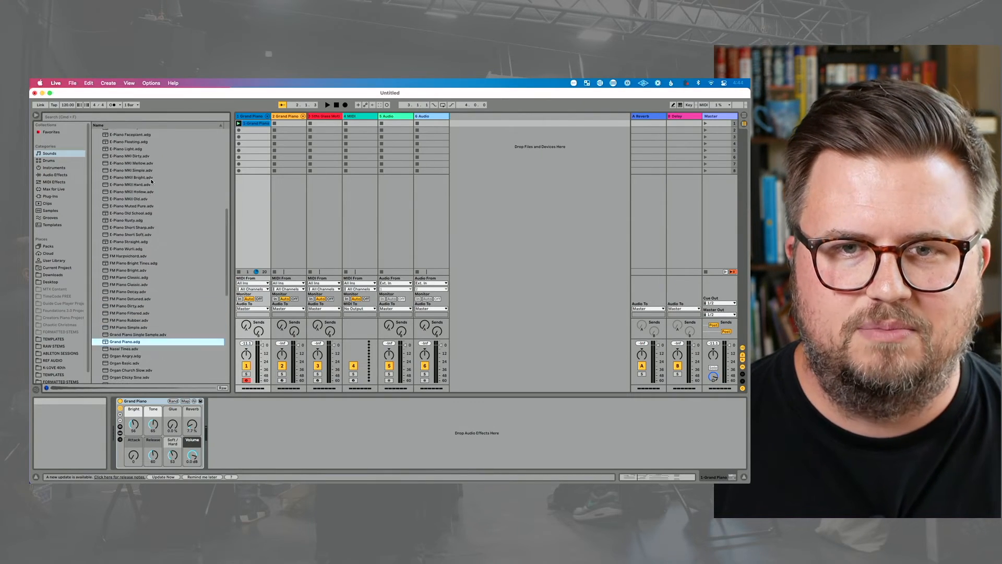
# Launch the recorded clip and load E-Piano MKI Mellow onto track 1 in place of Grand Piano
pyautogui.click(135, 213)
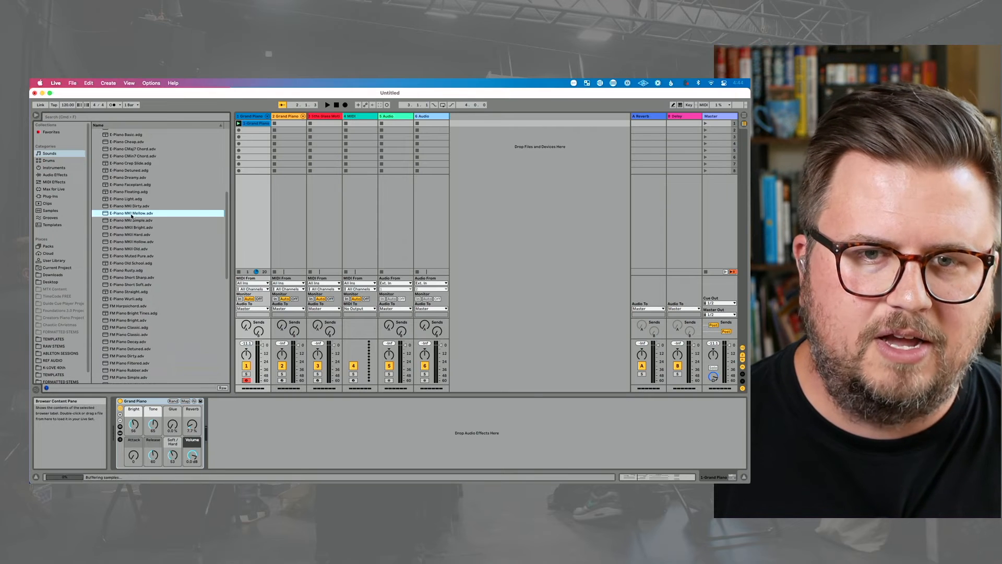
pyautogui.click(132, 221)
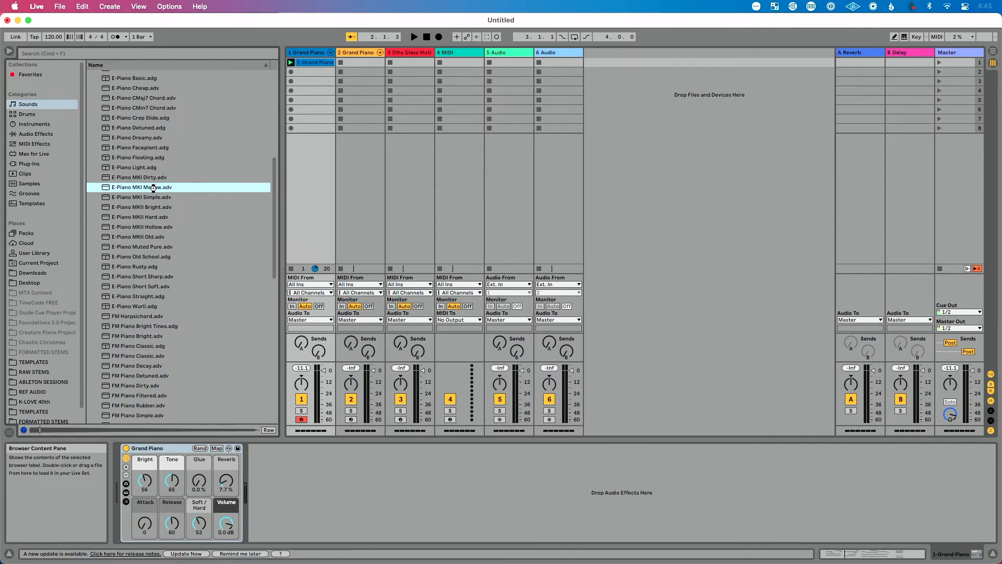
pyautogui.doubleClick(141, 187)
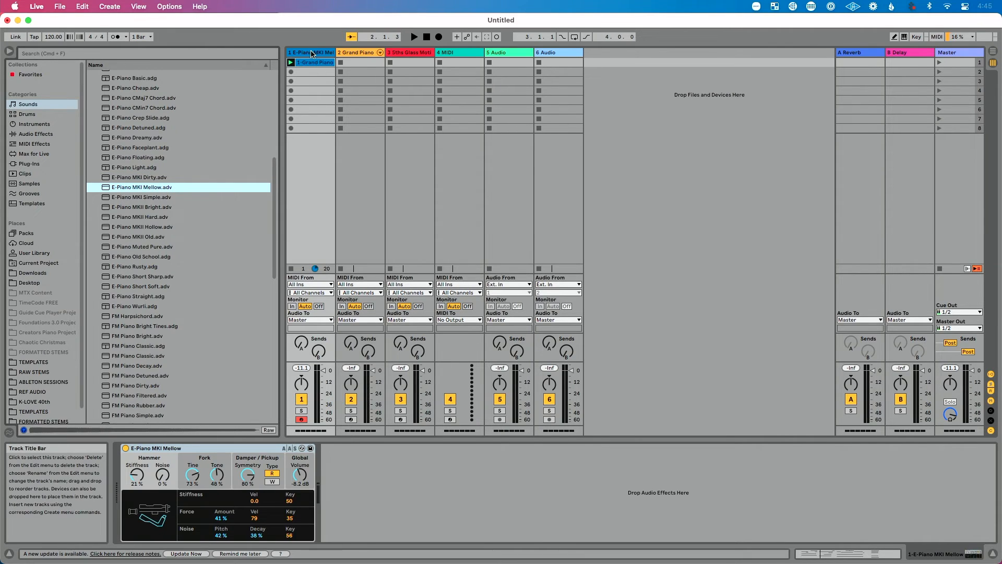